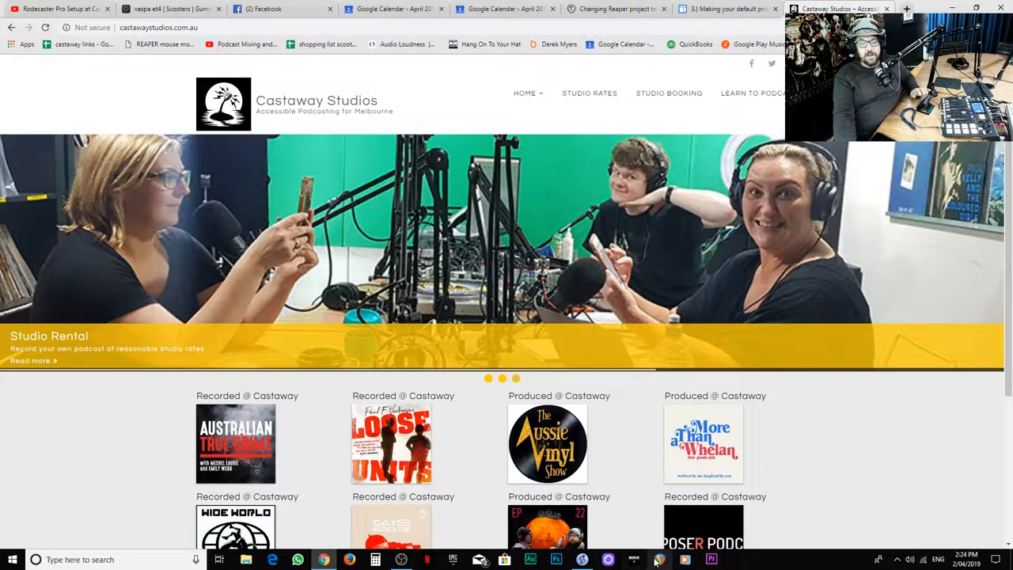
Step: Navigate the save dialog up to the 'shows' folder and browse its subfolders
{"action": "left_click", "coordinate": [658, 560]}
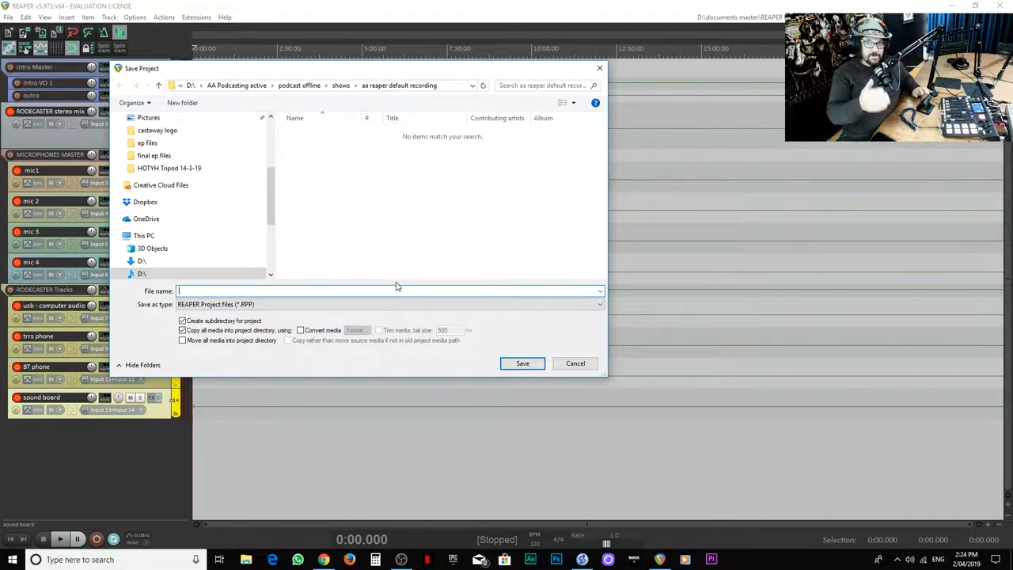
{"action": "mouse_move", "coordinate": [388, 237]}
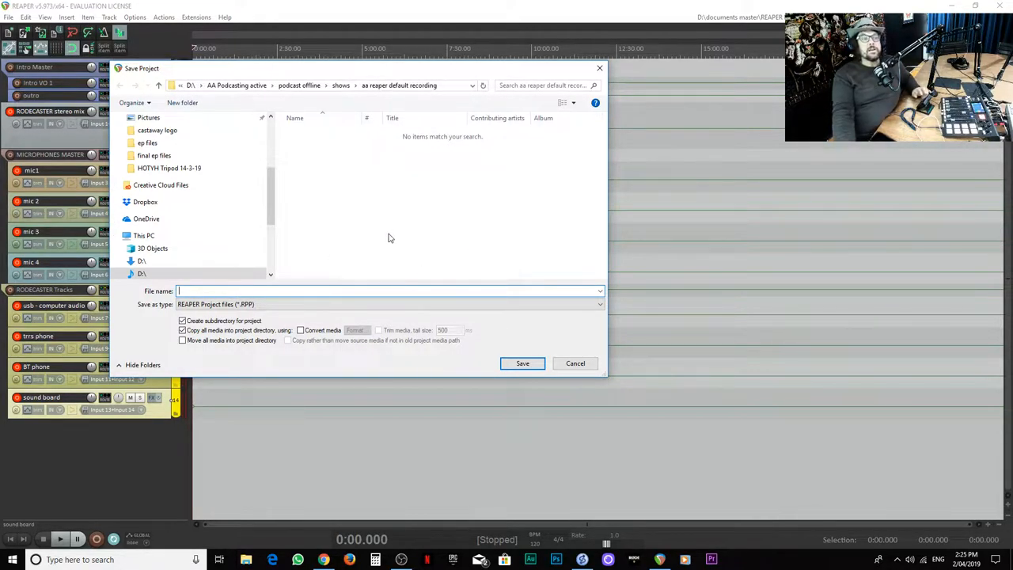
{"action": "mouse_move", "coordinate": [417, 241]}
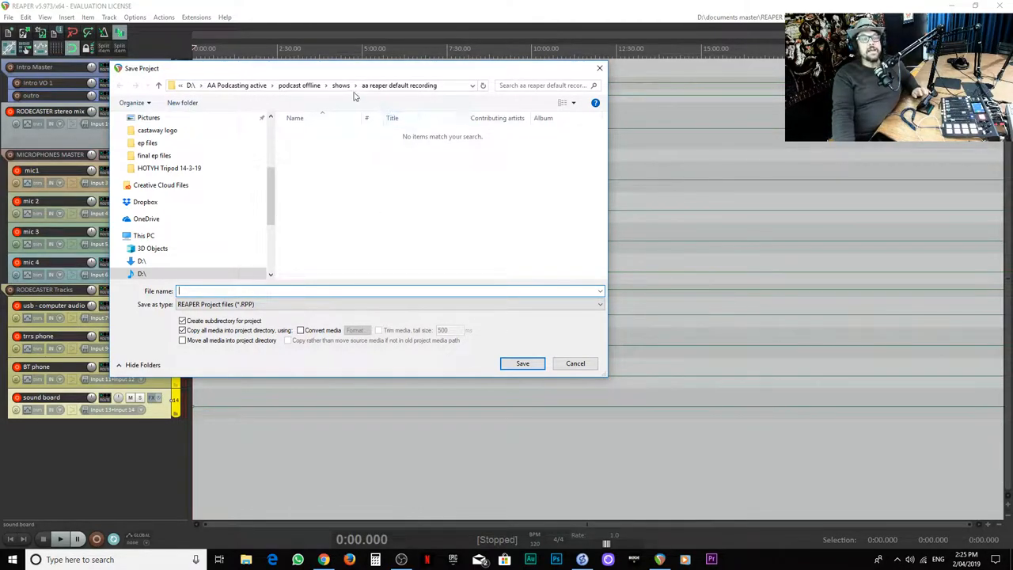
{"action": "left_click", "coordinate": [373, 85]}
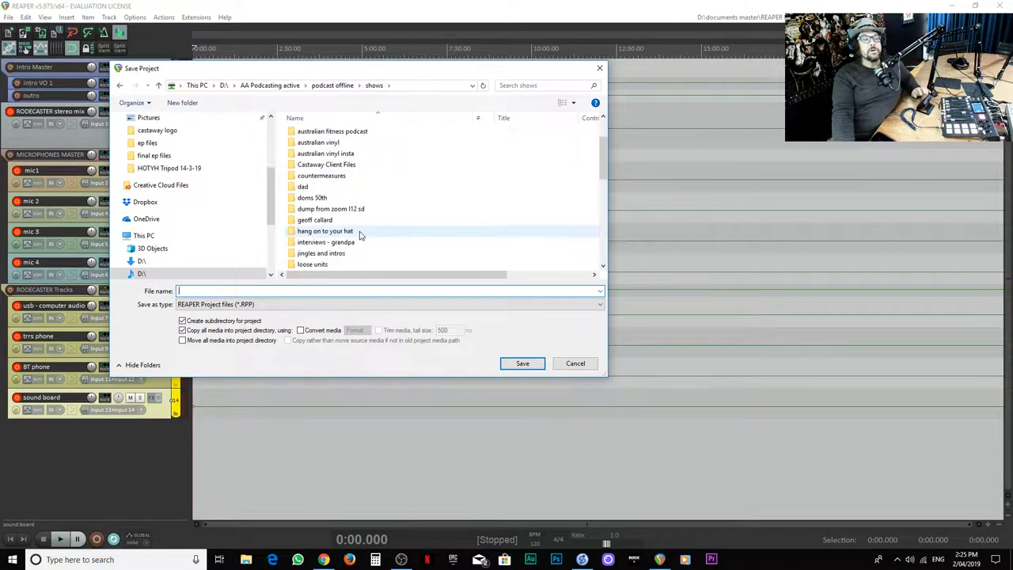
{"action": "scroll", "scroll_direction": "down", "scroll_amount": 3}
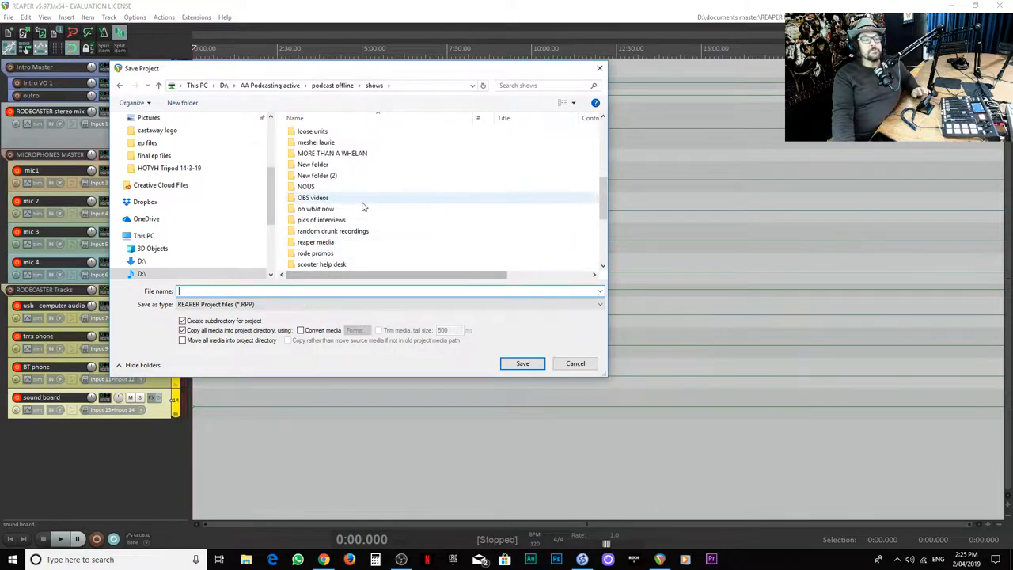
Step: Create a new folder 'test' under shows and enter 'test' as the project file name
{"action": "left_click", "coordinate": [184, 102]}
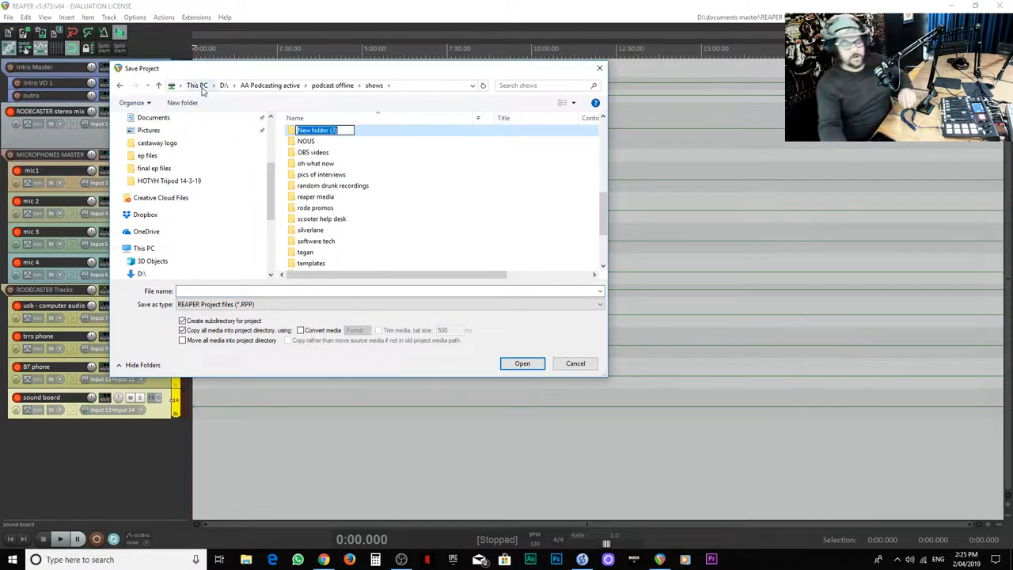
{"action": "type", "text": "test"}
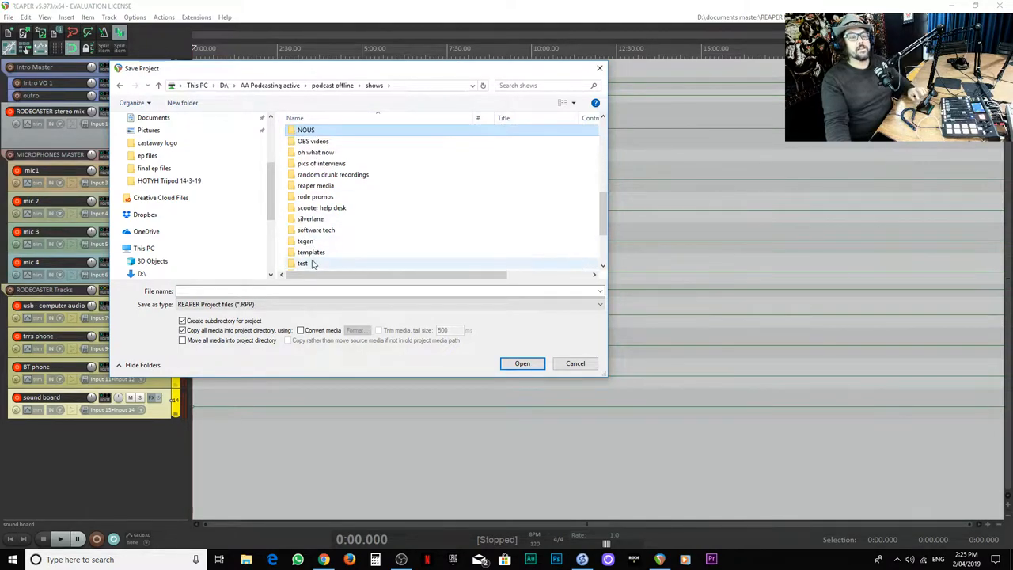
{"action": "left_click", "coordinate": [302, 263]}
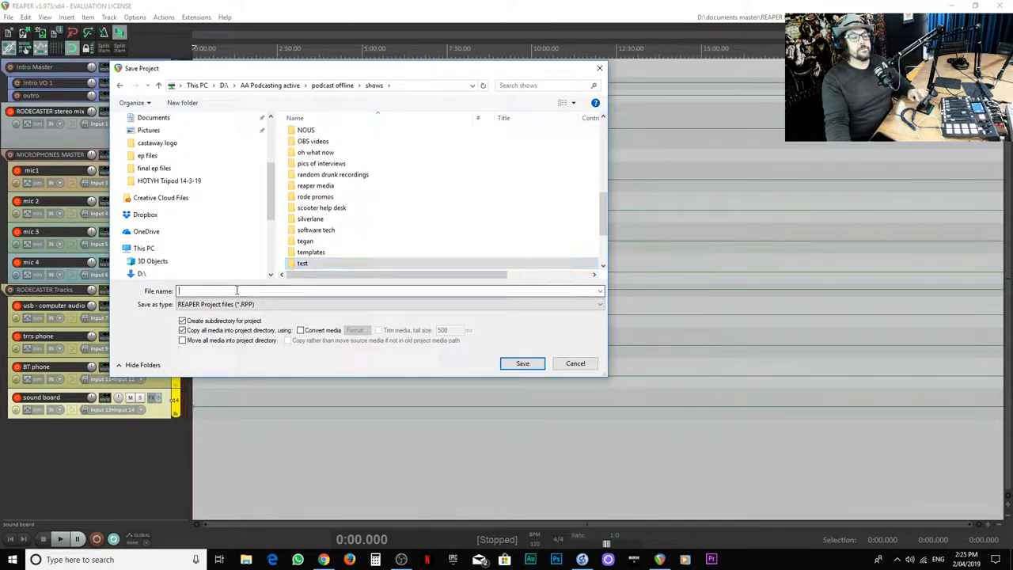
{"action": "type", "text": "test"}
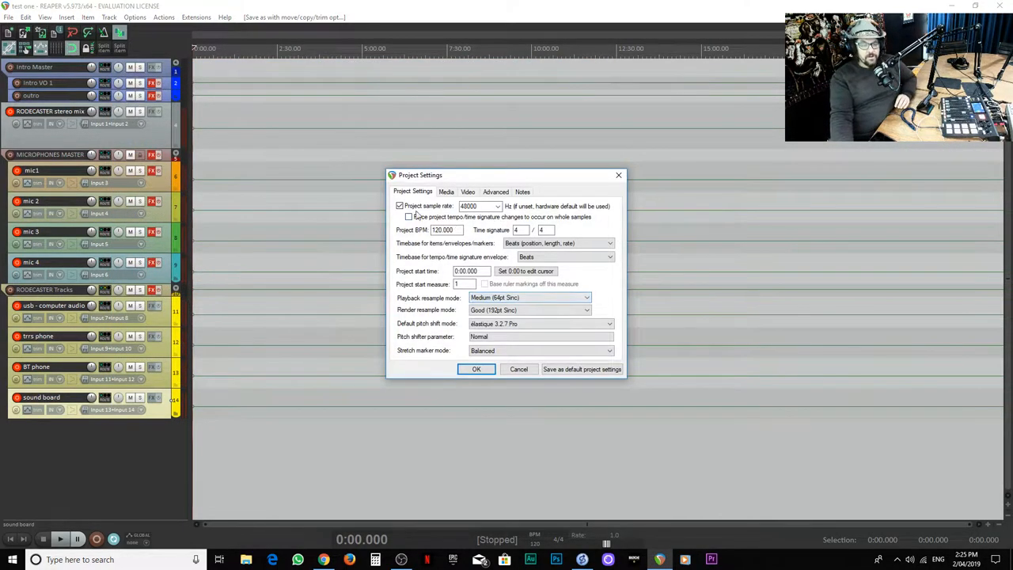
Step: Accept the Project Settings with OK, returning to the arrange view with the mixer shown
{"action": "left_click", "coordinate": [474, 206]}
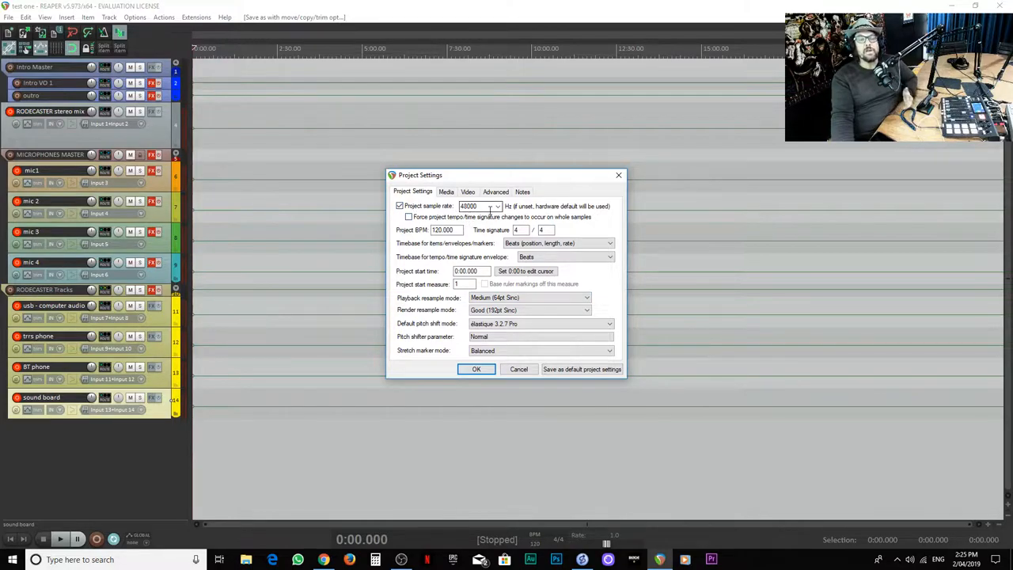
{"action": "left_click", "coordinate": [475, 369]}
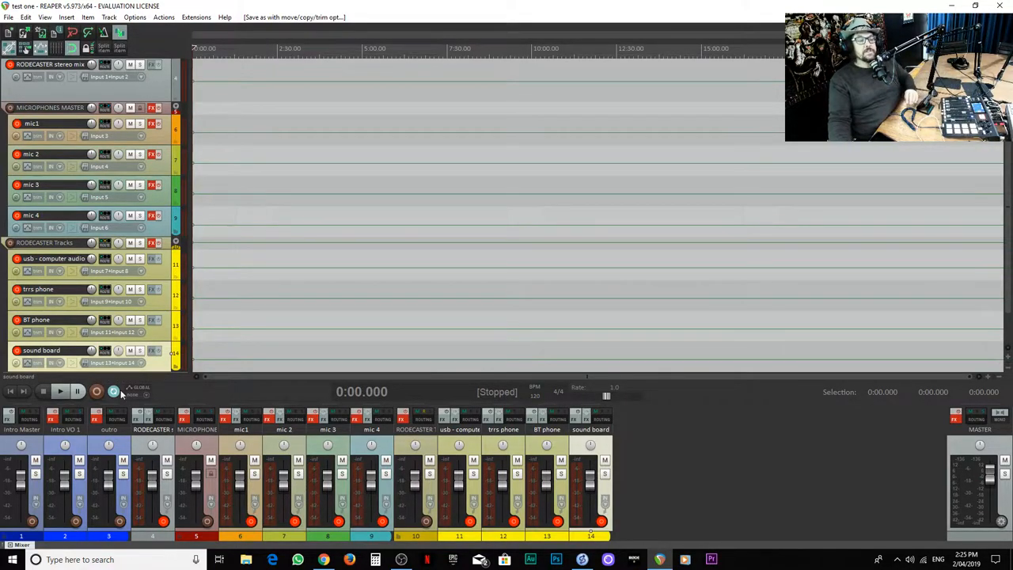
Step: Enable track meters to show incoming levels and start recording
{"action": "left_click", "coordinate": [60, 391]}
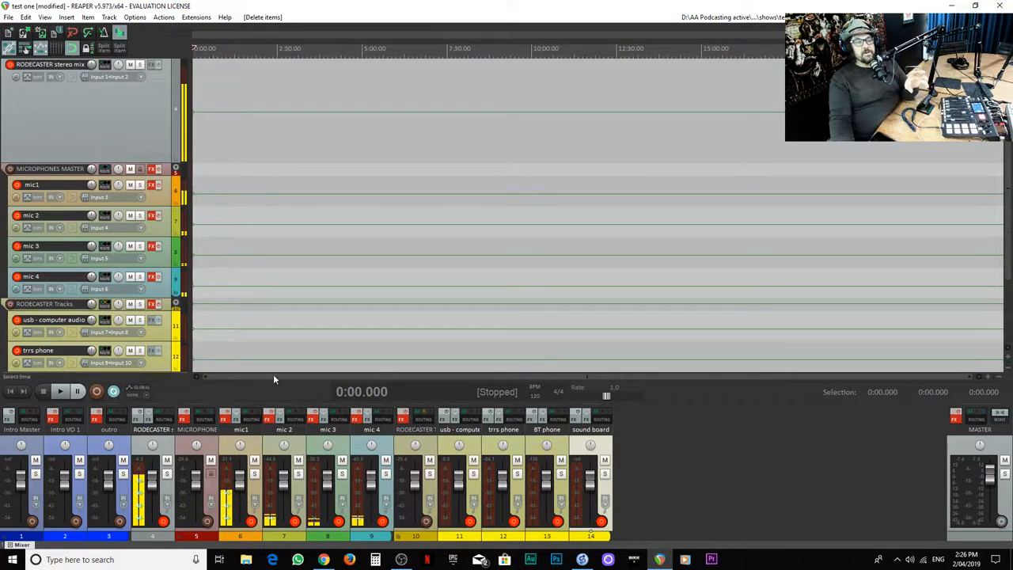
{"action": "left_click", "coordinate": [97, 391]}
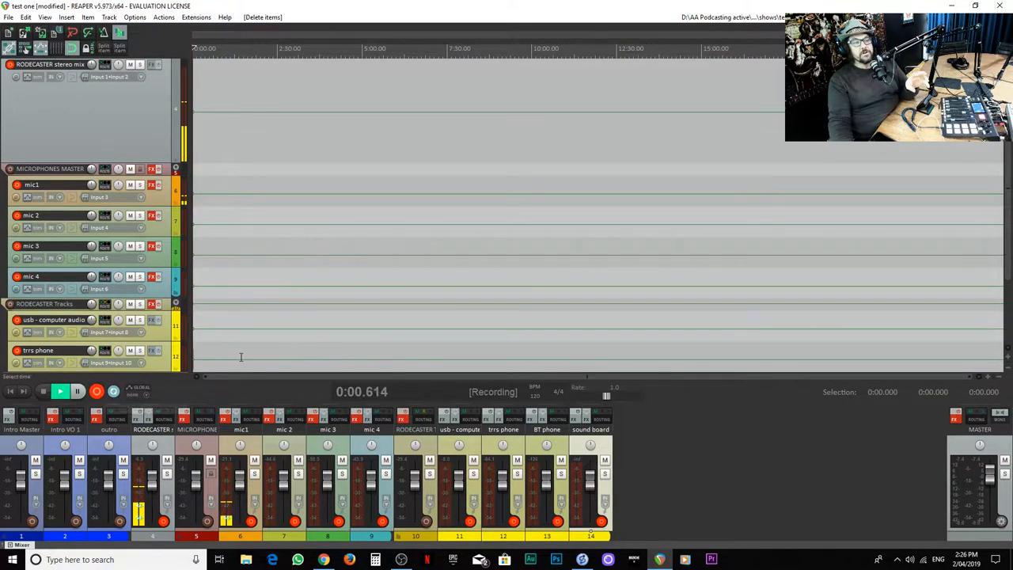